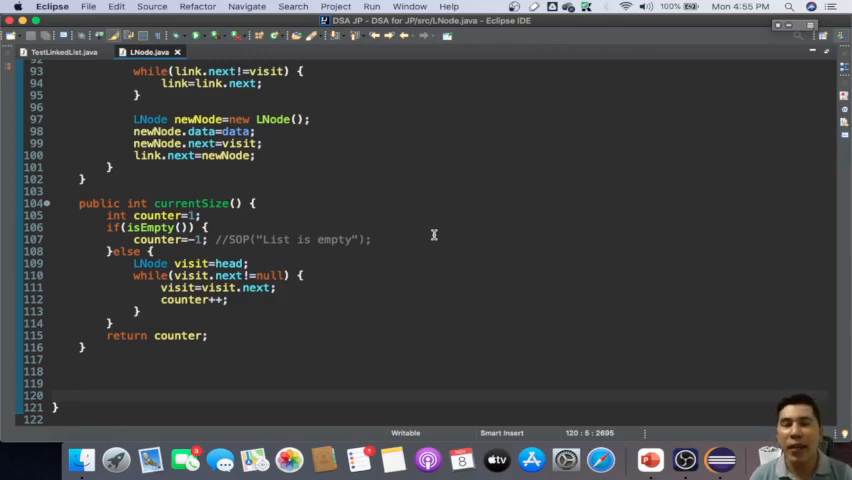
- Add a //DeleteAtFirst comment below currentSize() in LNode.java
{"action": "scroll", "scroll_direction": "up", "scroll_amount": 3}
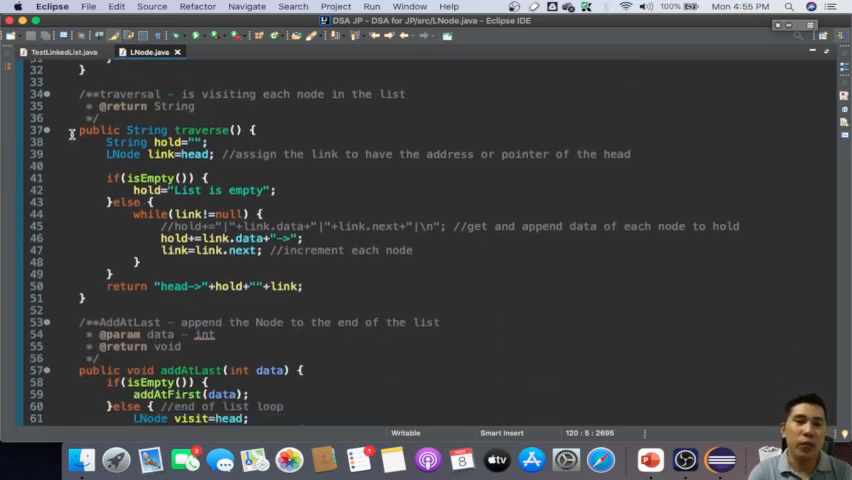
{"action": "scroll", "scroll_direction": "down", "scroll_amount": 3}
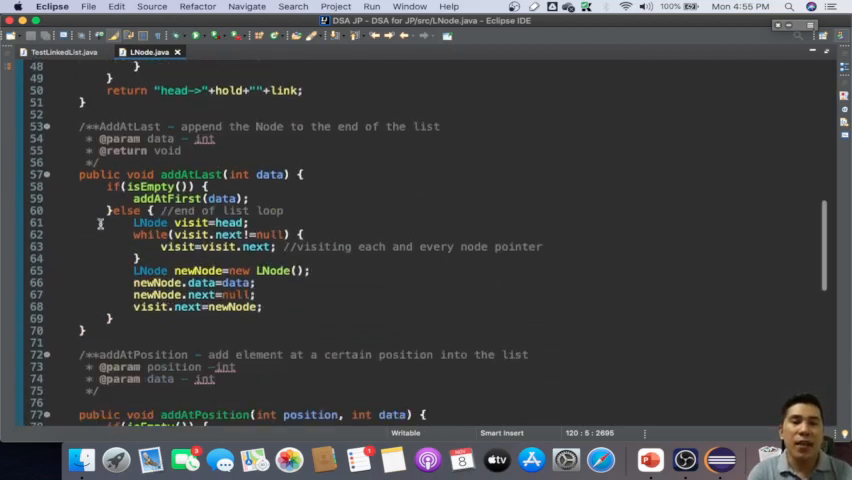
{"action": "scroll", "scroll_direction": "down", "scroll_amount": 3}
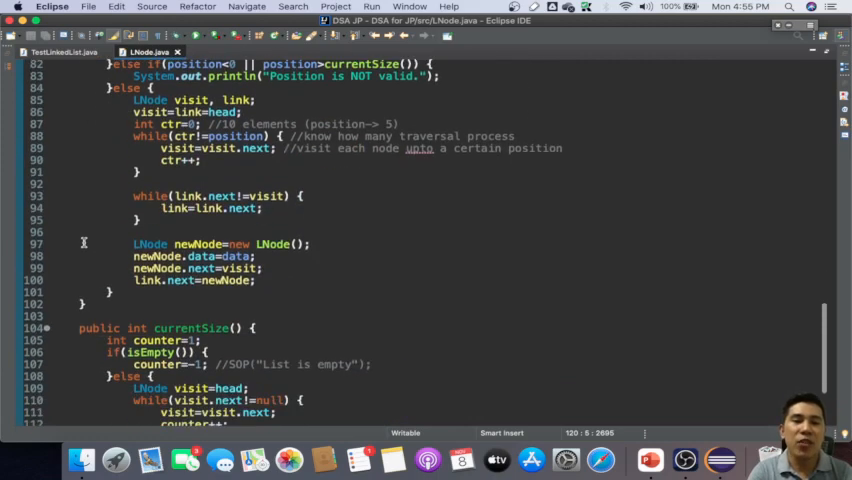
{"action": "scroll", "scroll_direction": "down", "scroll_amount": 3}
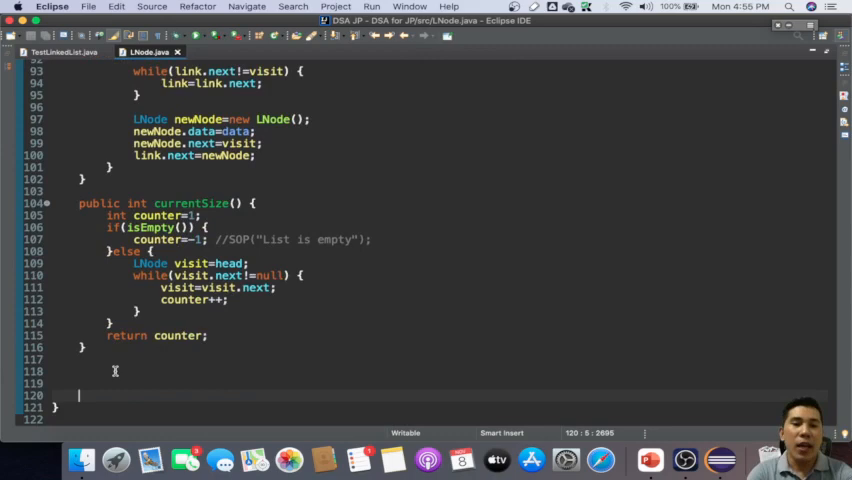
{"action": "type", "text": "//"}
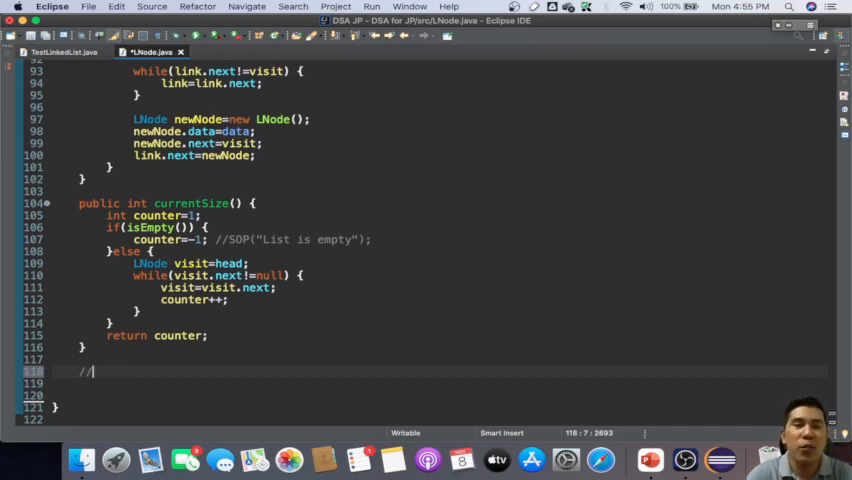
{"action": "key", "text": "BackSpace"}
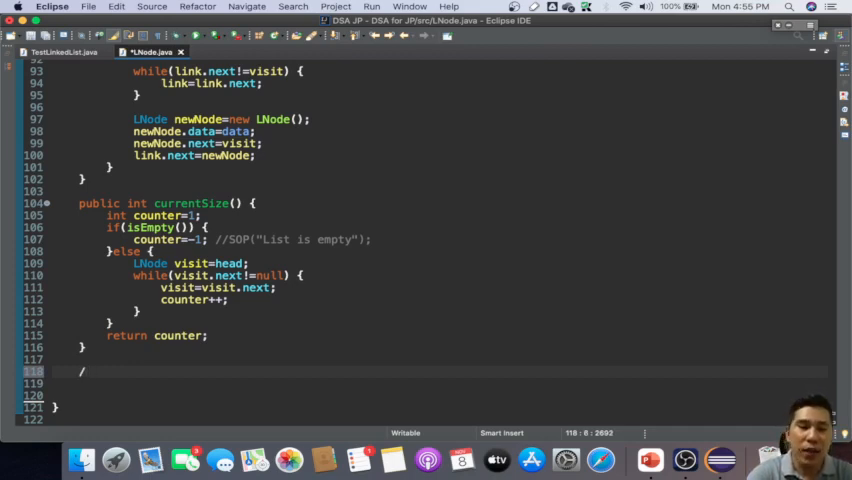
{"action": "type", "text": "//Del"}
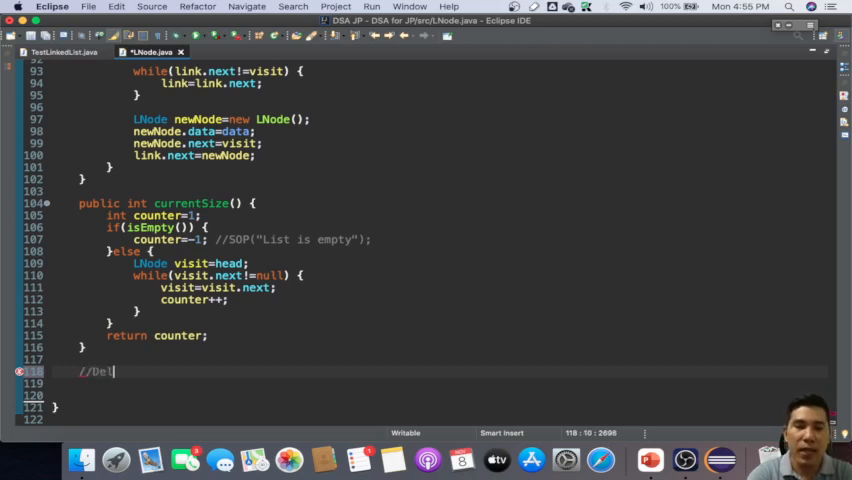
{"action": "type", "text": "eteAtFirst"}
{"action": "left_click", "coordinate": [440, 383]}
{"action": "type", "text": "pub"}
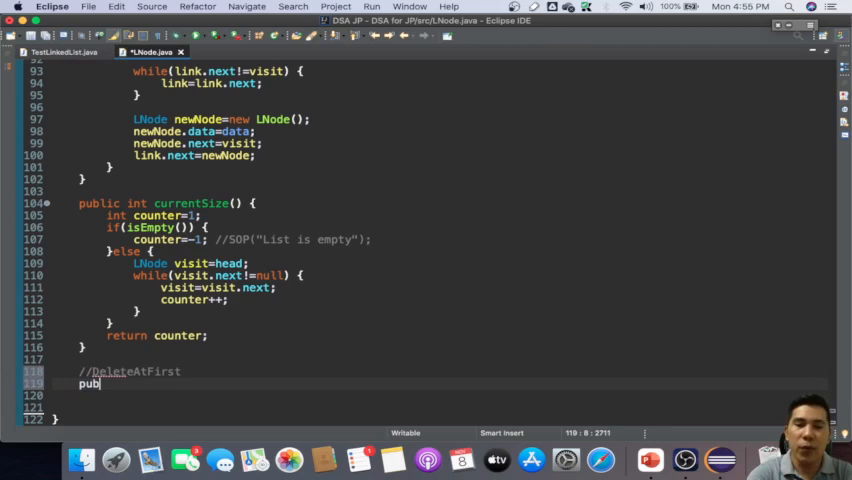
- Declare an empty public void deleteAtFirst() { } method stub under the comment
{"action": "type", "text": "lic"}
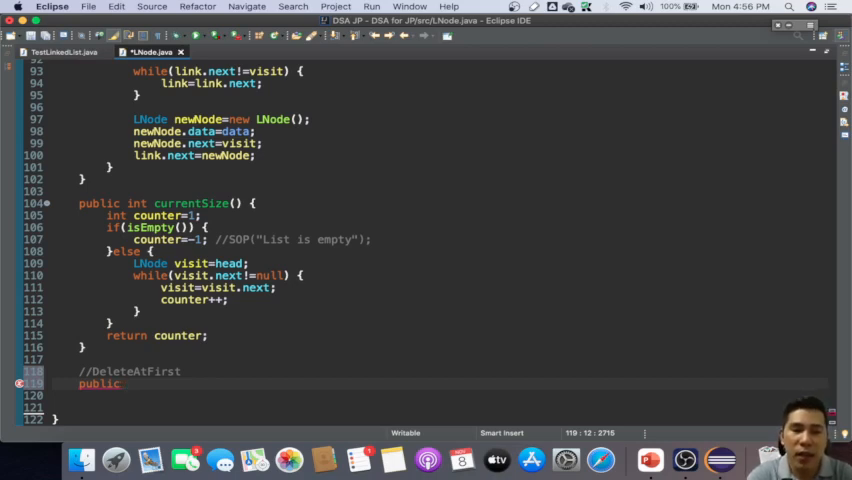
{"action": "type", "text": "Stri"}
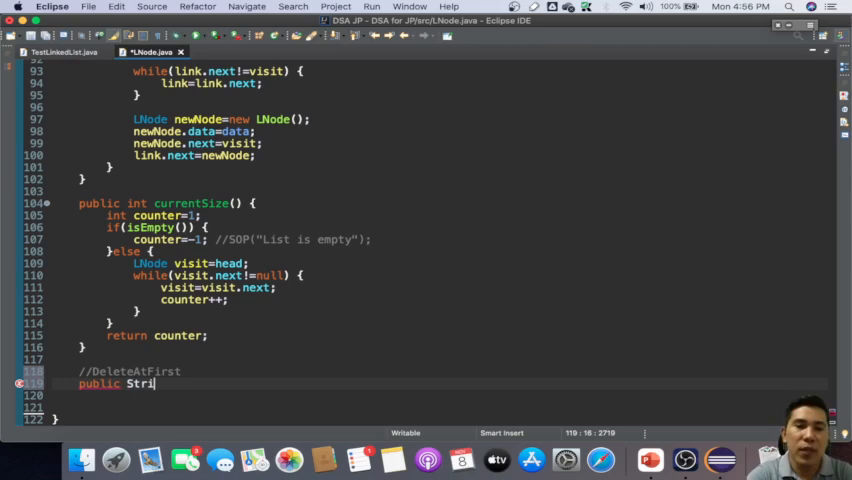
{"action": "type", "text": "vo"}
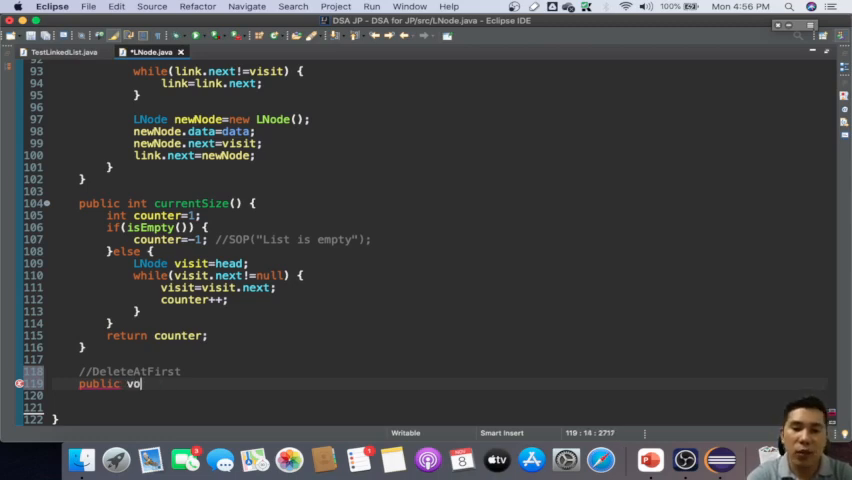
{"action": "type", "text": "id ()"}
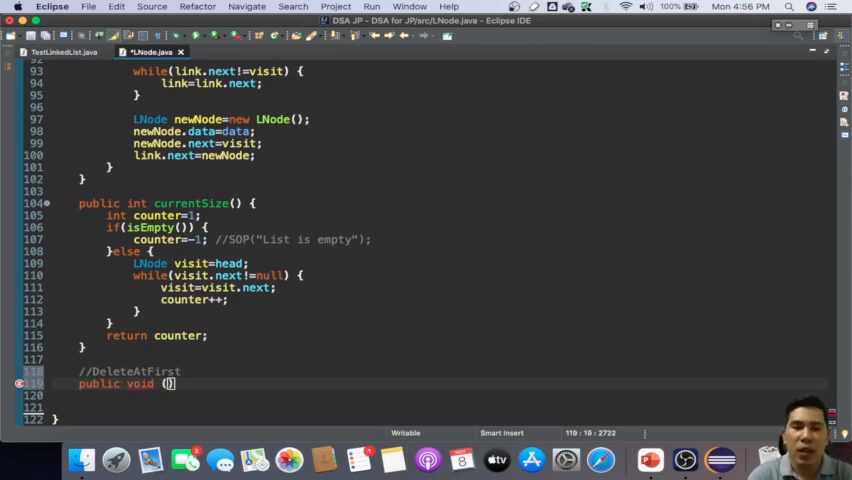
{"action": "type", "text": "{{}}{{"}
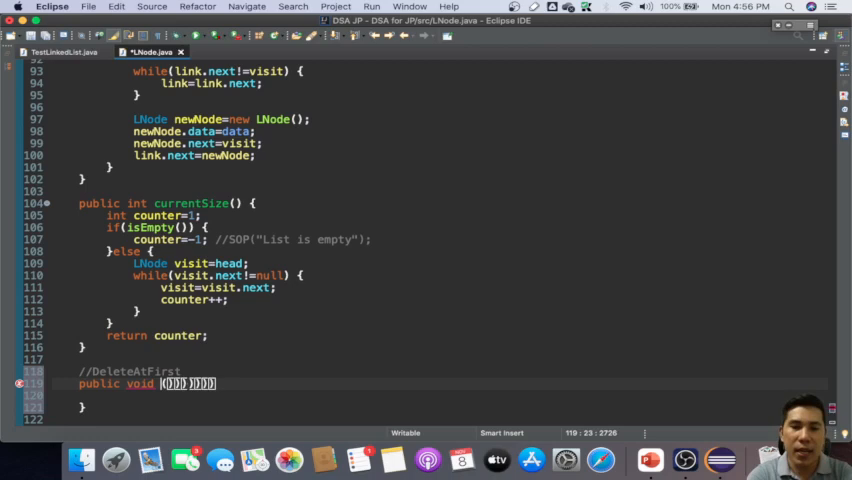
{"action": "type", "text": "delete"}
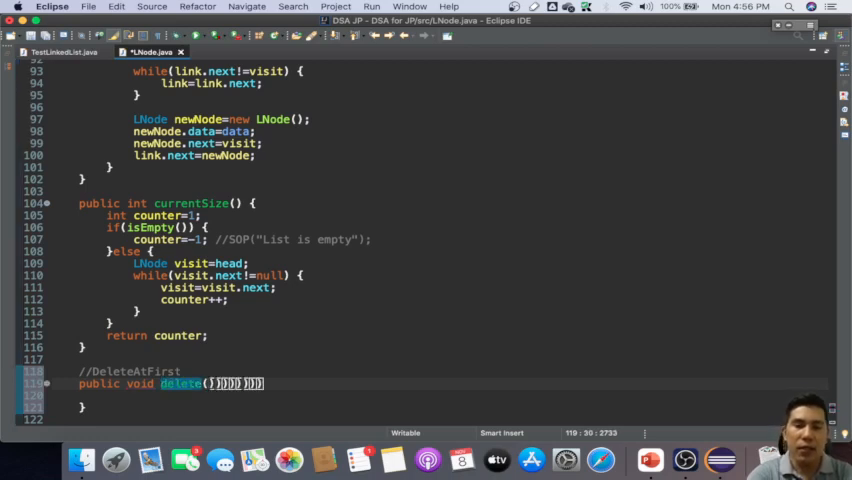
{"action": "type", "text": "deleteAtFirst"}
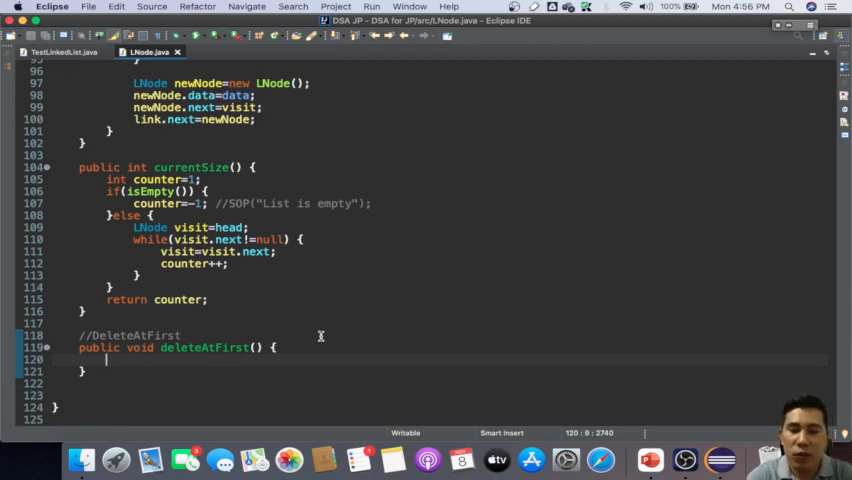
- Add if(isEmpty()) printing "List is empty" followed by an empty else branch, and save
{"action": "type", "text": "if() {"}
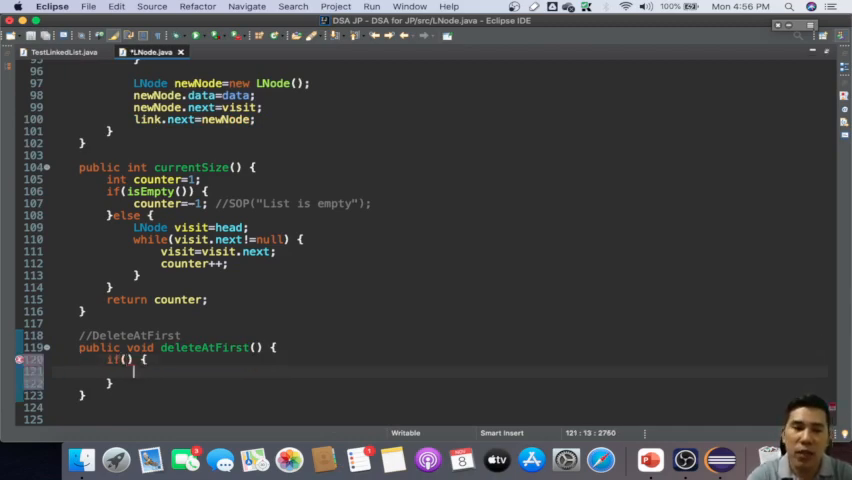
{"action": "type", "text": "is"}
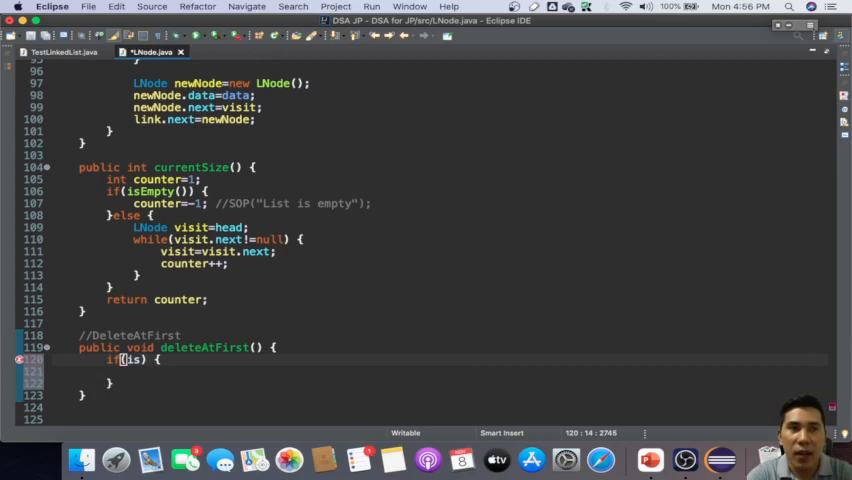
{"action": "type", "text": "e"}
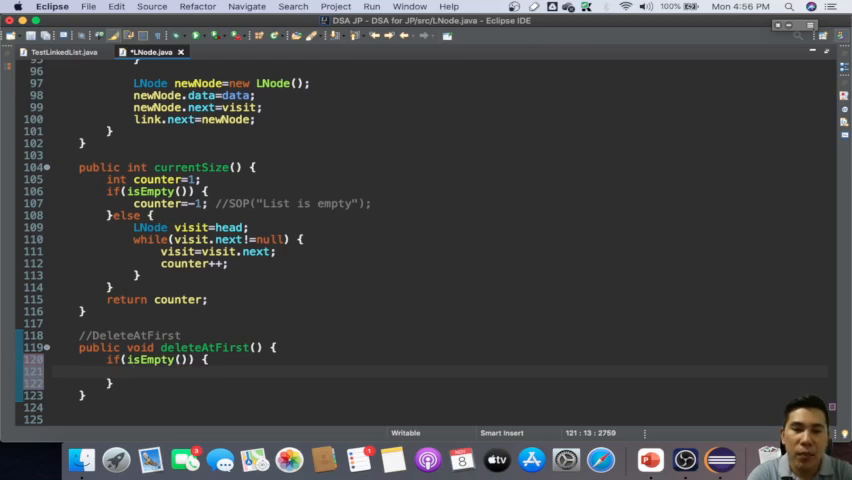
{"action": "type", "text": "So"}
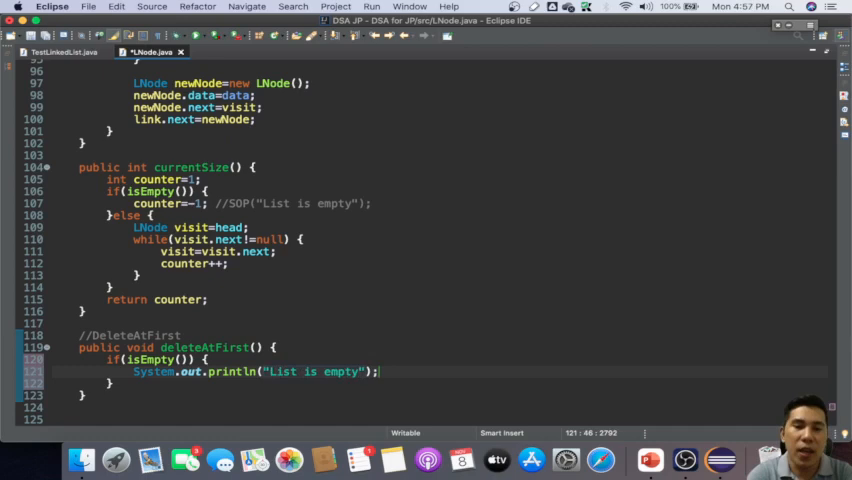
{"action": "type", "text": "String"}
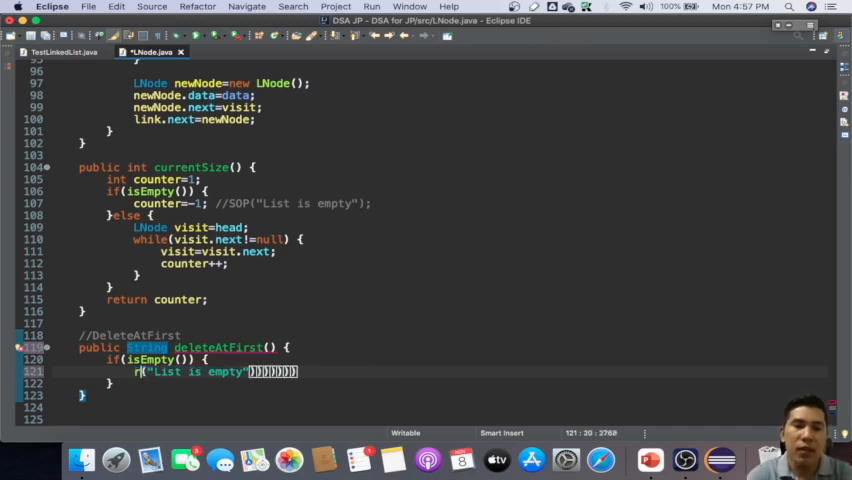
{"action": "type", "text": "eturn"}
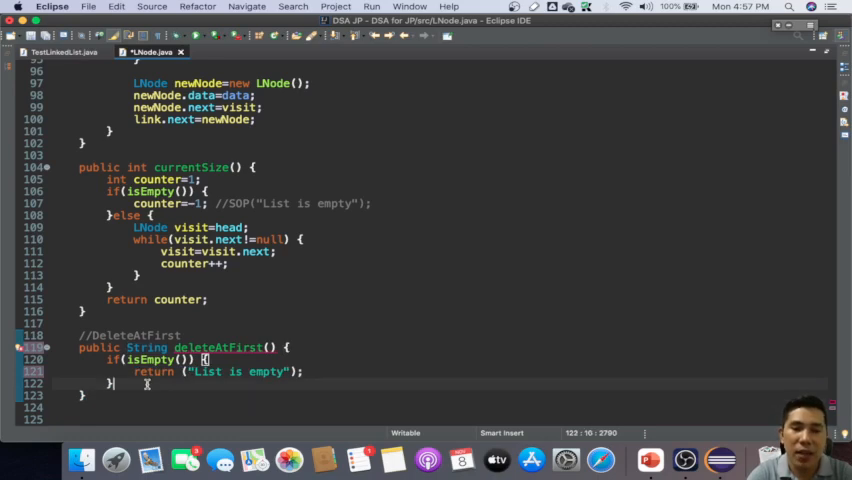
{"action": "type", "text": "e"}
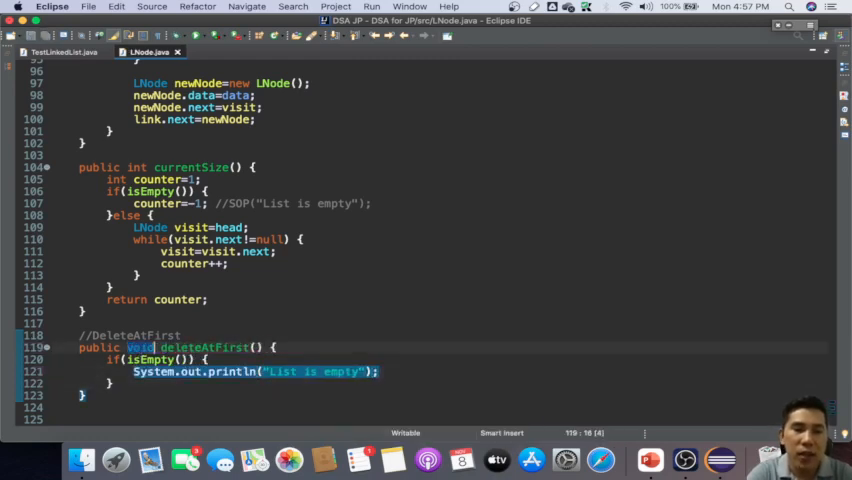
{"action": "type", "text": "else {"}
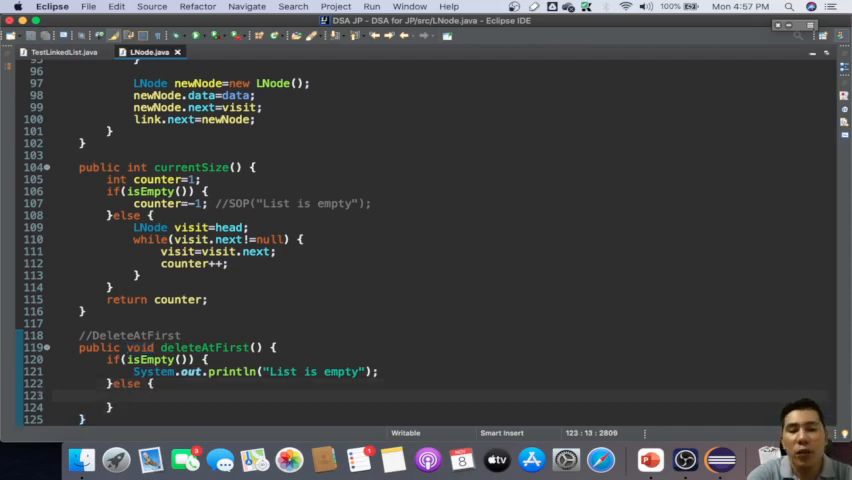
- In the else branch write LNode link=head; //address of the head and head=link.next;
{"action": "type", "text": "Lnode"}
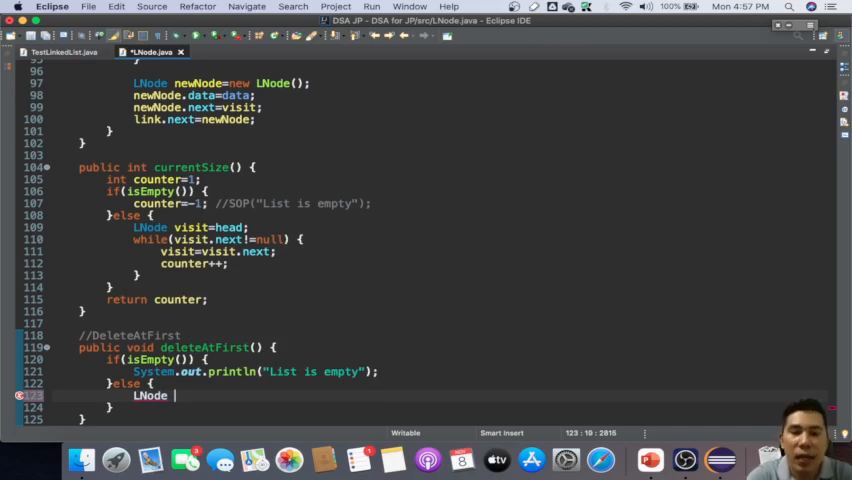
{"action": "type", "text": "link="}
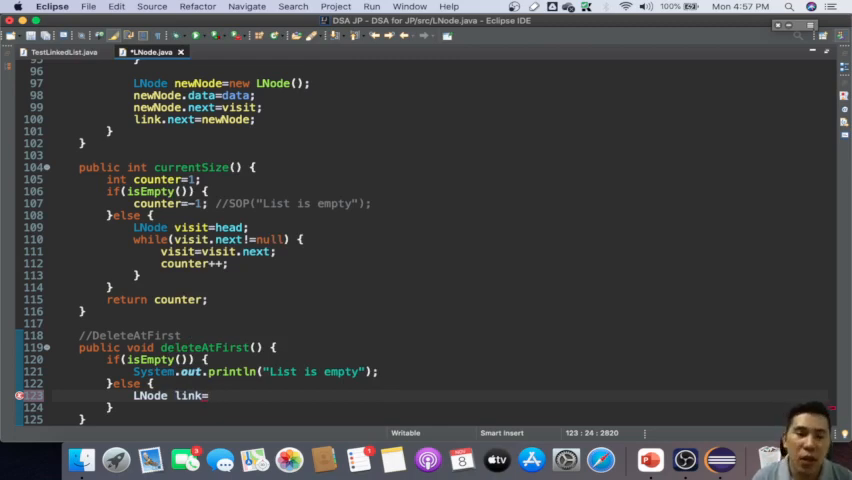
{"action": "type", "text": "head"}
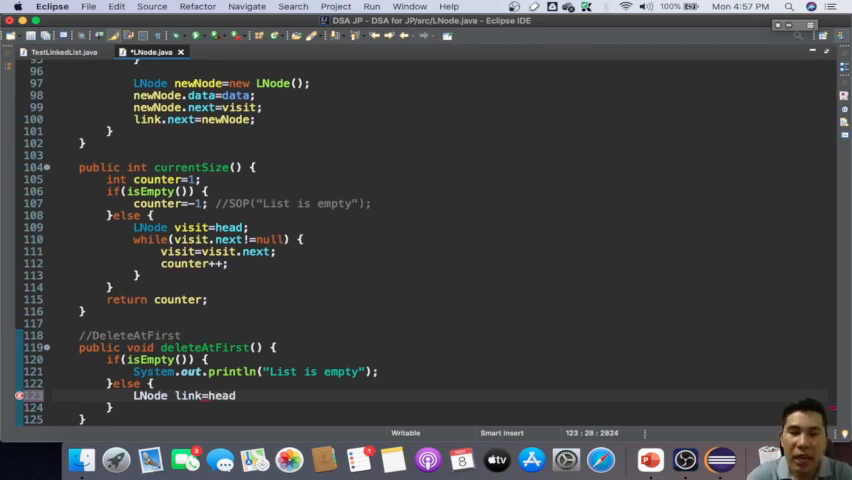
{"action": "type", "text": ";"}
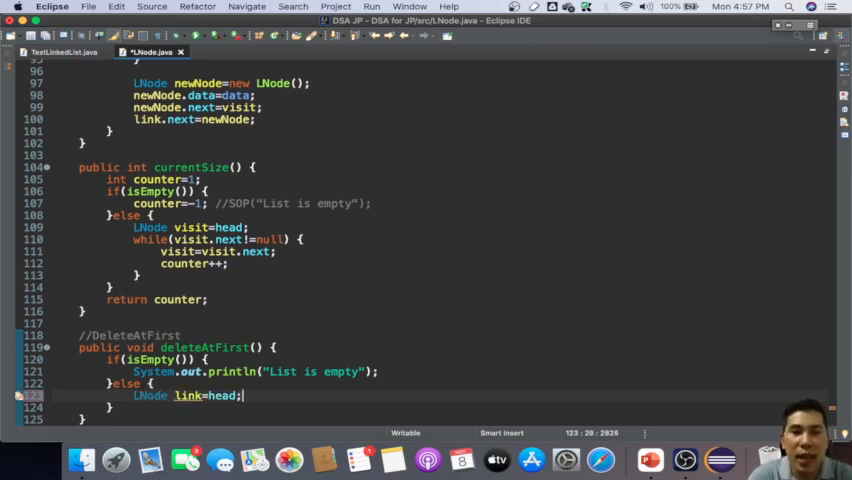
{"action": "type", "text": "head=l"}
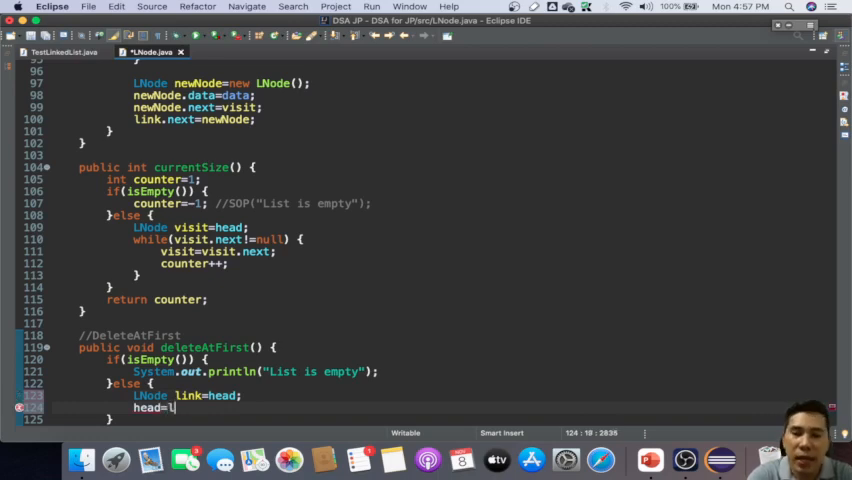
{"action": "type", "text": "ink.next;"}
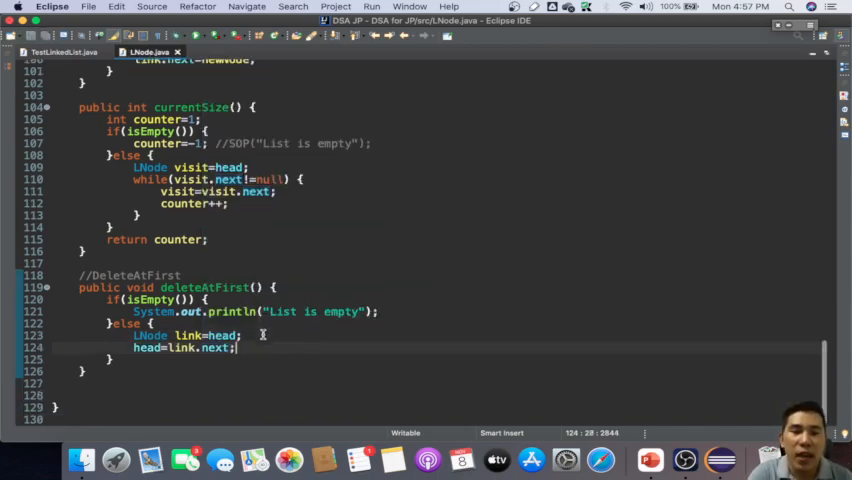
{"action": "type", "text": "//"}
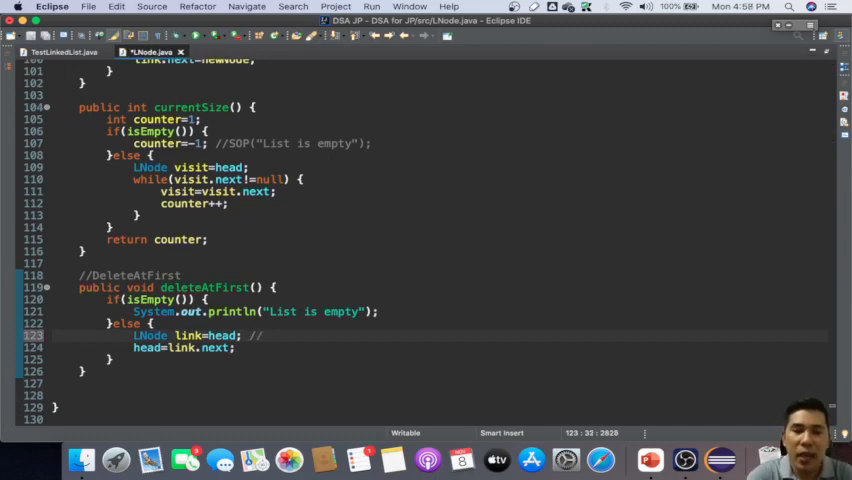
{"action": "type", "text": "address of the head"}
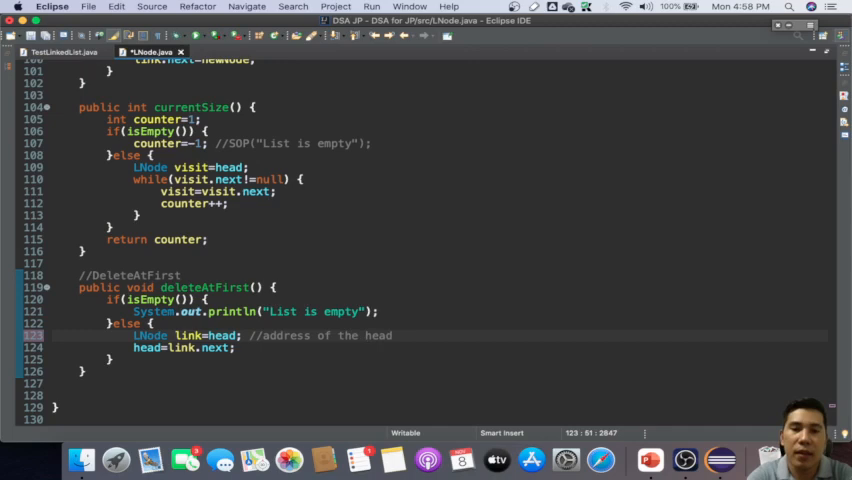
{"action": "type", "text": "//"}
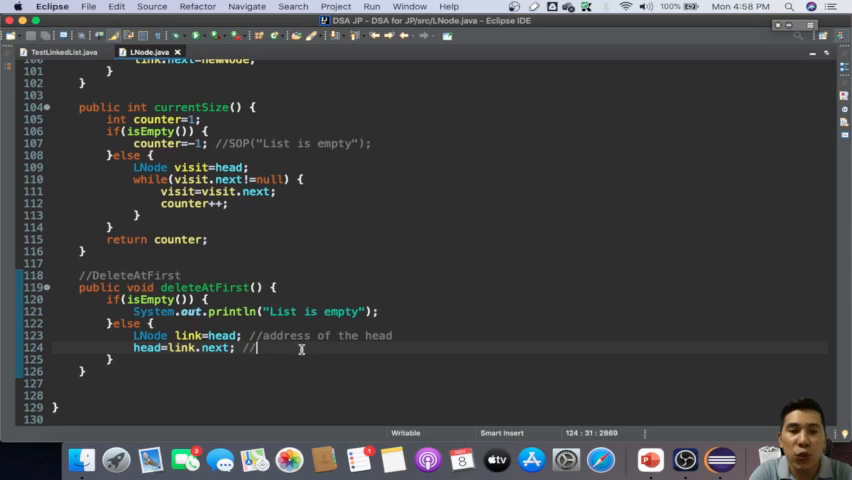
{"action": "mouse_move", "coordinate": [220, 358]}
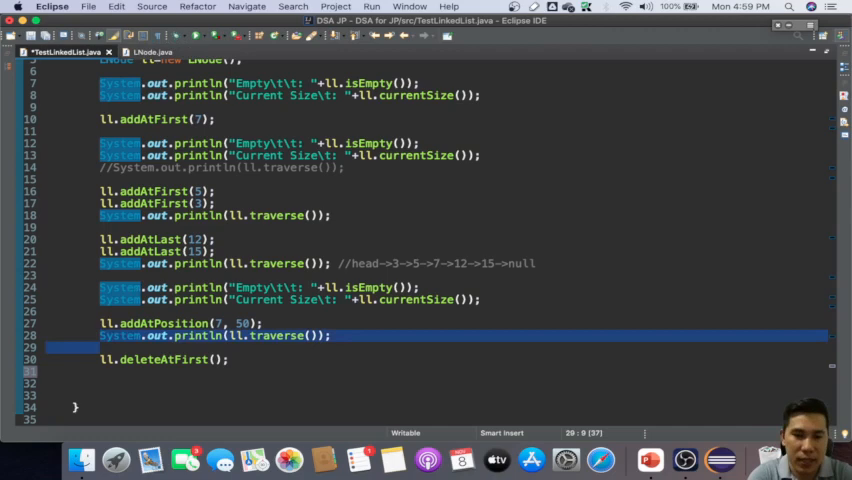
- Add System.out.println(ll.traverse()); after ll.deleteAtFirst(); in TestLinkedList.java
{"action": "type", "text": "System.out.println(ll.traverse());"}
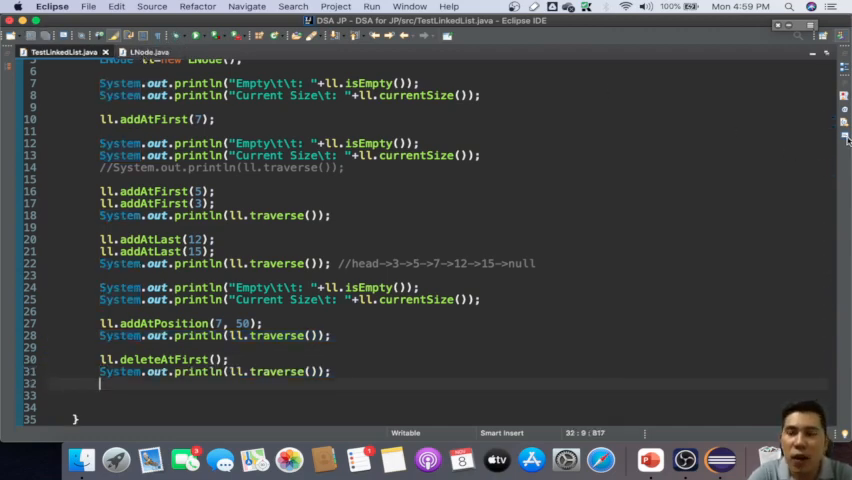
- Run TestLinkedList; the console shows head->5->7->12->15->null after deletion
{"action": "left_click", "coordinate": [371, 7]}
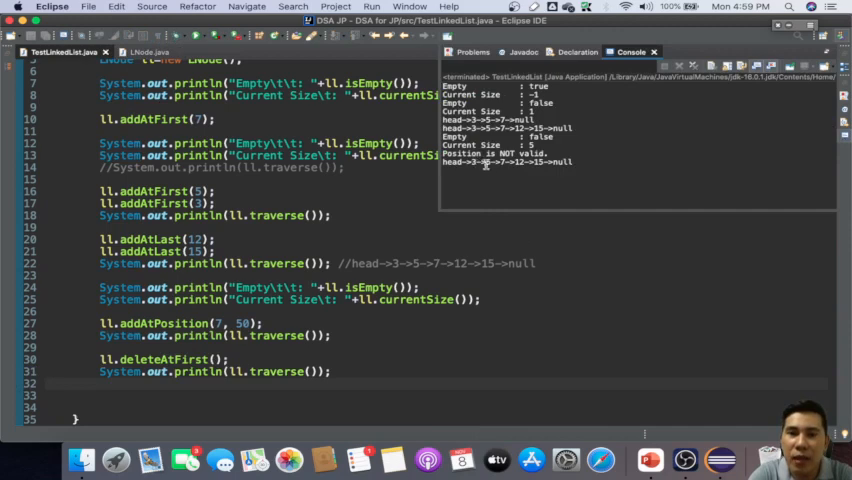
{"action": "mouse_move", "coordinate": [478, 165]}
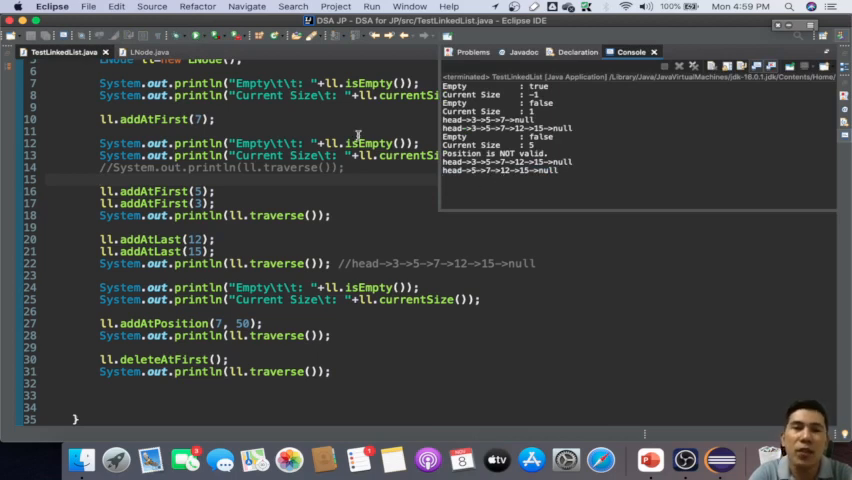
{"action": "left_click", "coordinate": [150, 51]}
{"action": "type", "text": "System.out.println(\"\");"}
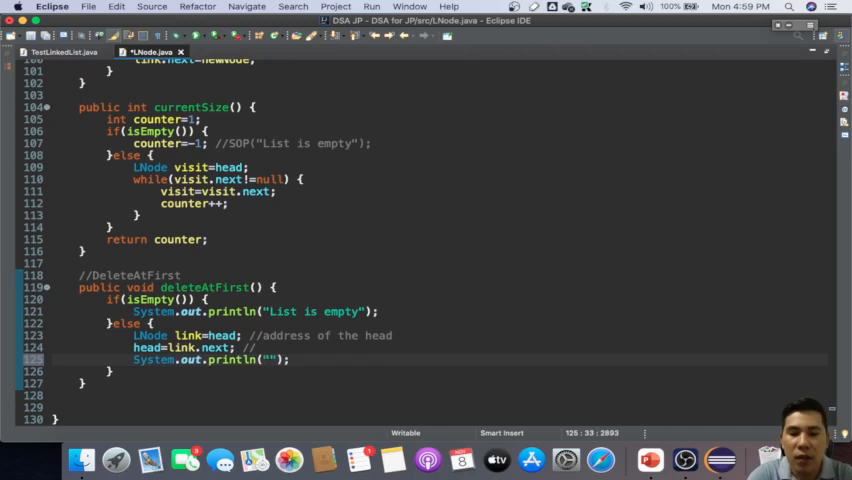
- Add the message "First node was deleted successfully." in deleteAtFirst's else block
{"action": "type", "text": "First n"}
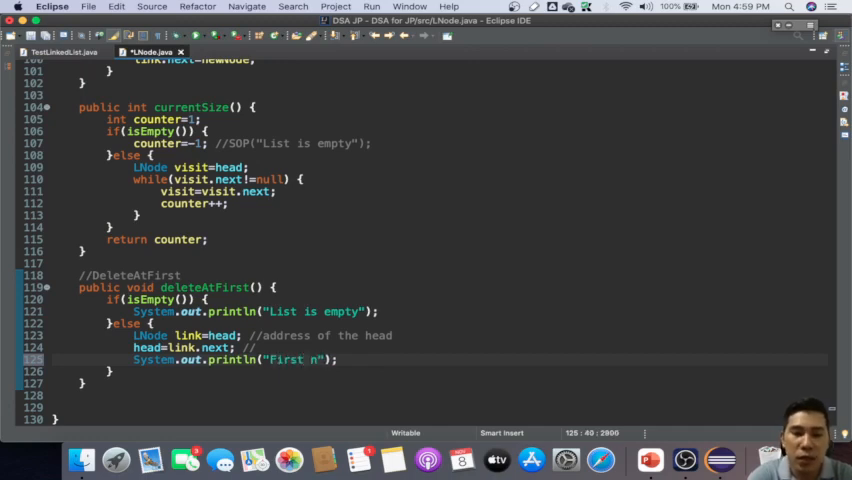
{"action": "type", "text": "ode was deleted successfully"}
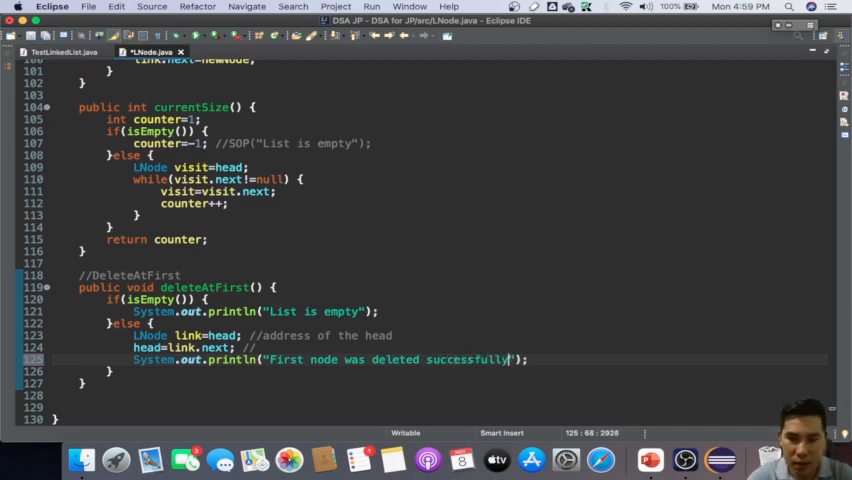
{"action": "type", "text": "."}
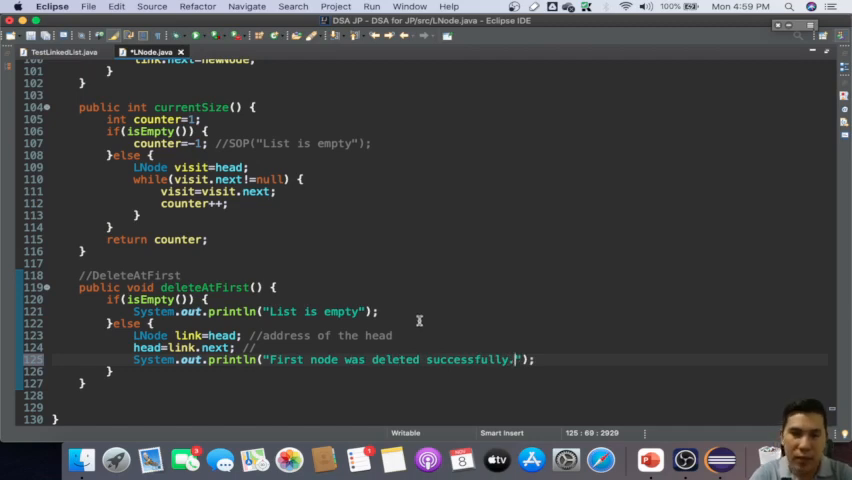
{"action": "left_click", "coordinate": [55, 51]}
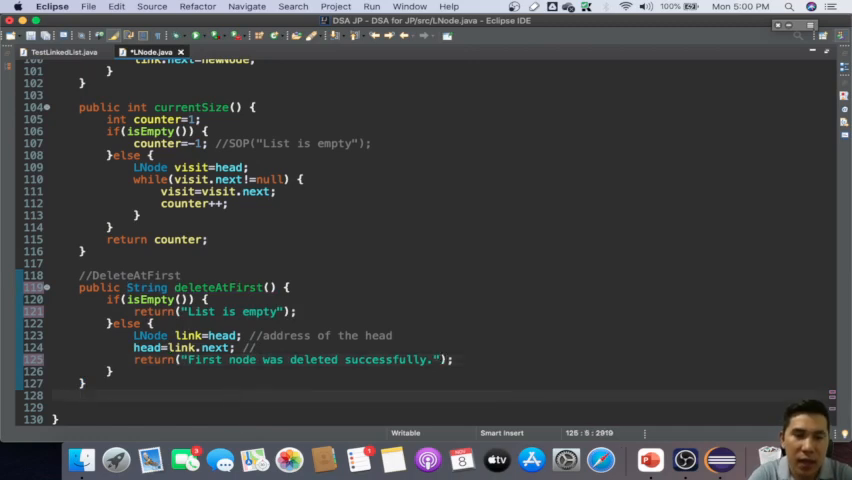
- Make deleteAtFirst return String, returning both messages instead of printing them
{"action": "left_click", "coordinate": [55, 51]}
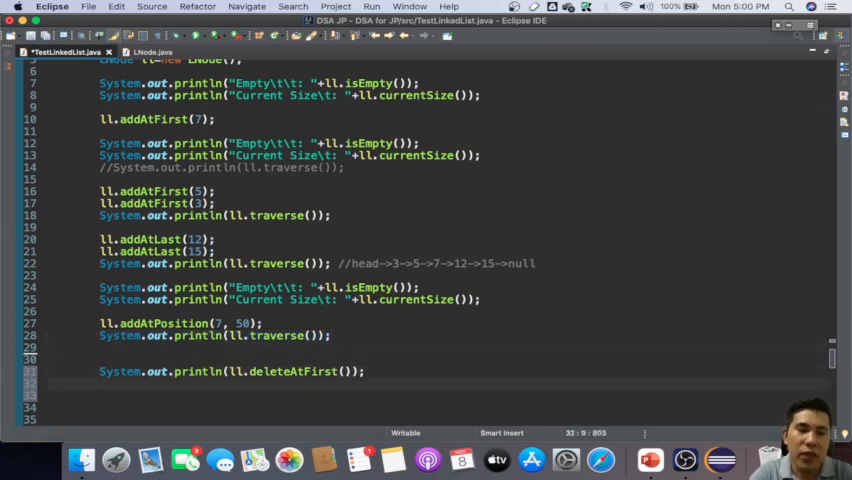
- Print ll.deleteAtFirst() and ll.traverse(), then run showing the success message and head->5->7->12->15->null
{"action": "type", "text": "System.out.println(ll.traverse());"}
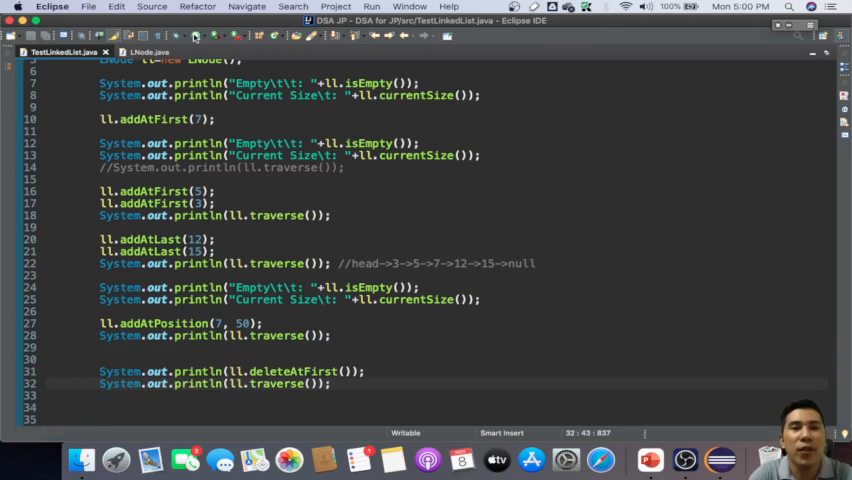
{"action": "left_click", "coordinate": [371, 7]}
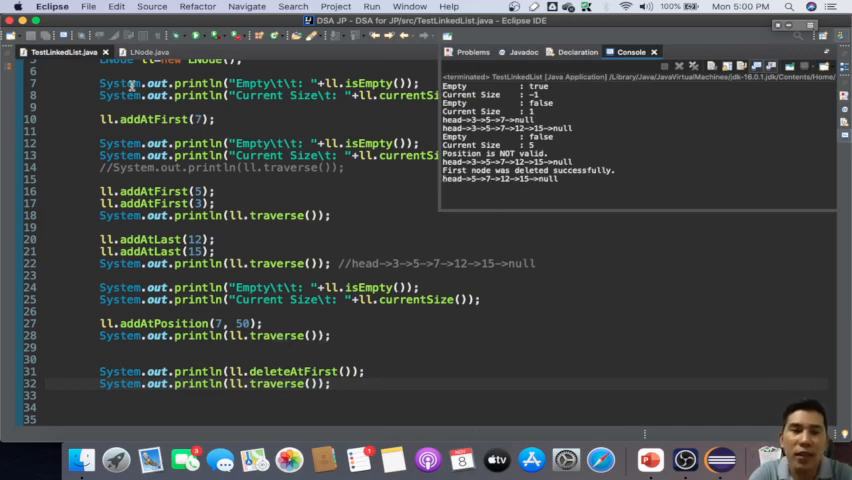
{"action": "left_click", "coordinate": [148, 51]}
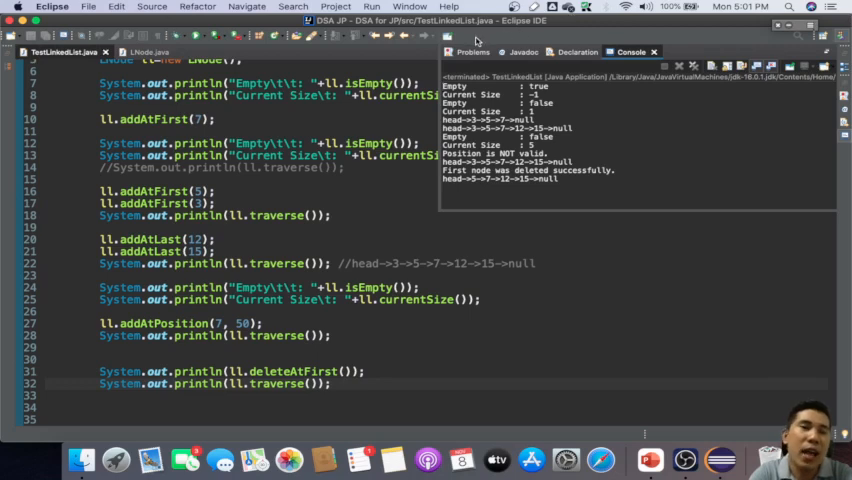
{"action": "mouse_move", "coordinate": [478, 40]}
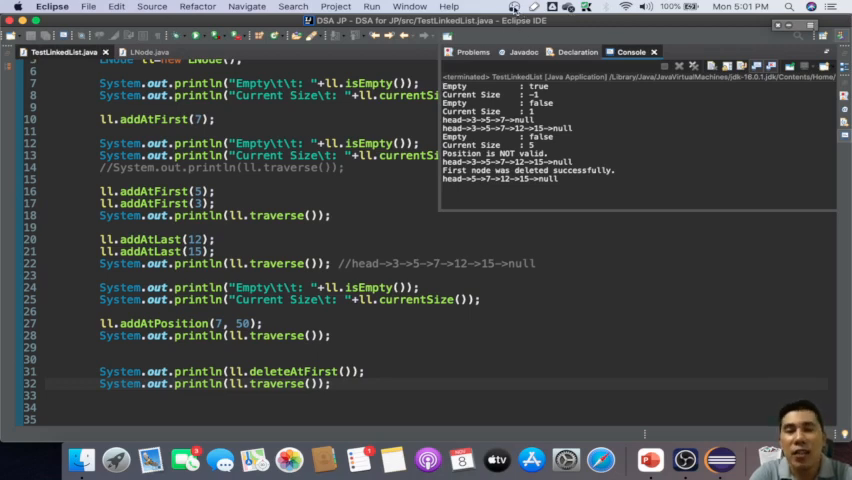